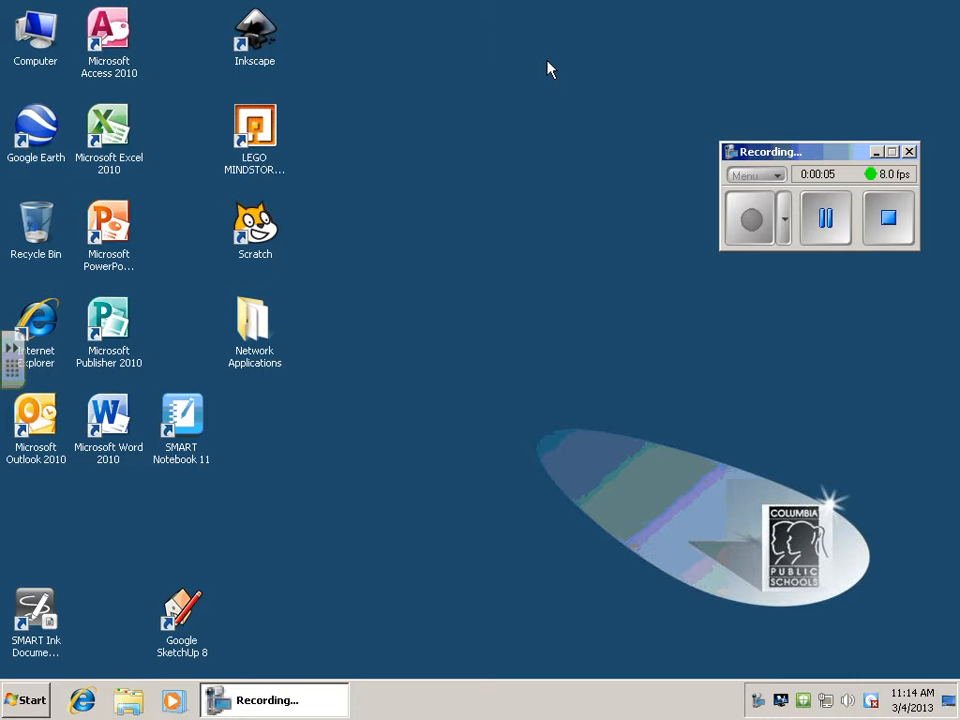
Launch Google Chrome by searching 'chr' from the Start menu
{"action": "left_click", "coordinate": [25, 700]}
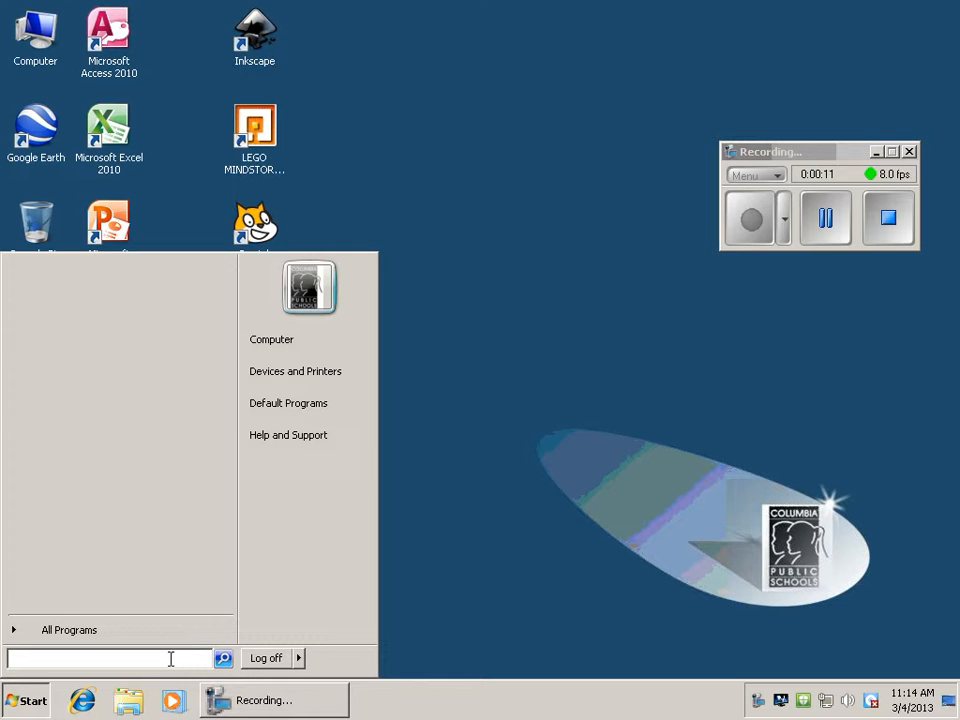
{"action": "type", "text": "chr"}
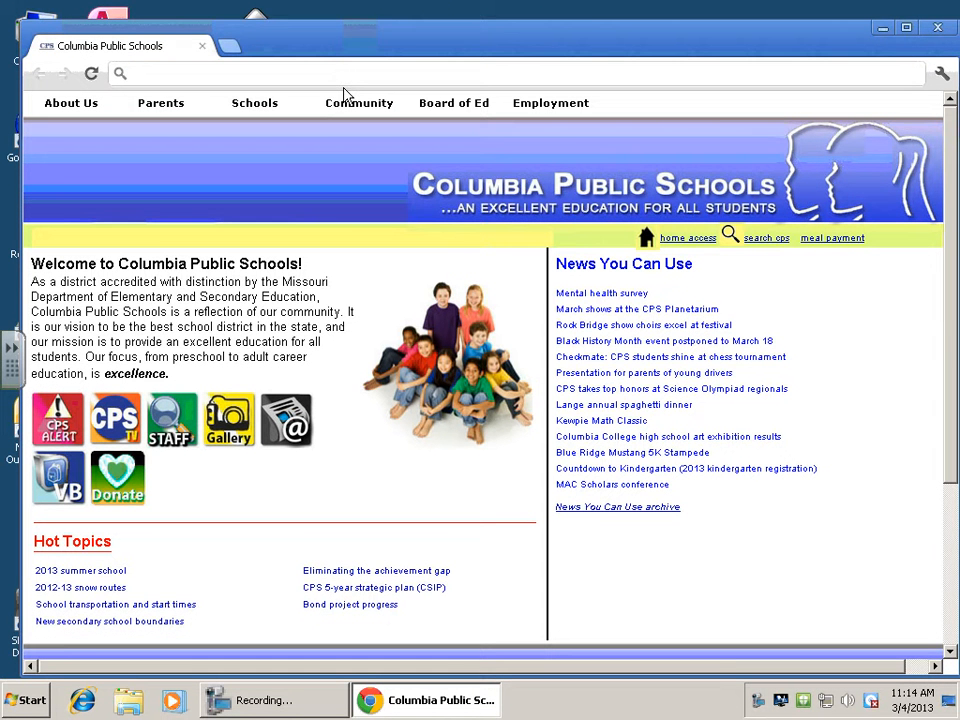
Search 'google images' from the Chrome address bar
{"action": "type", "text": "goo"}
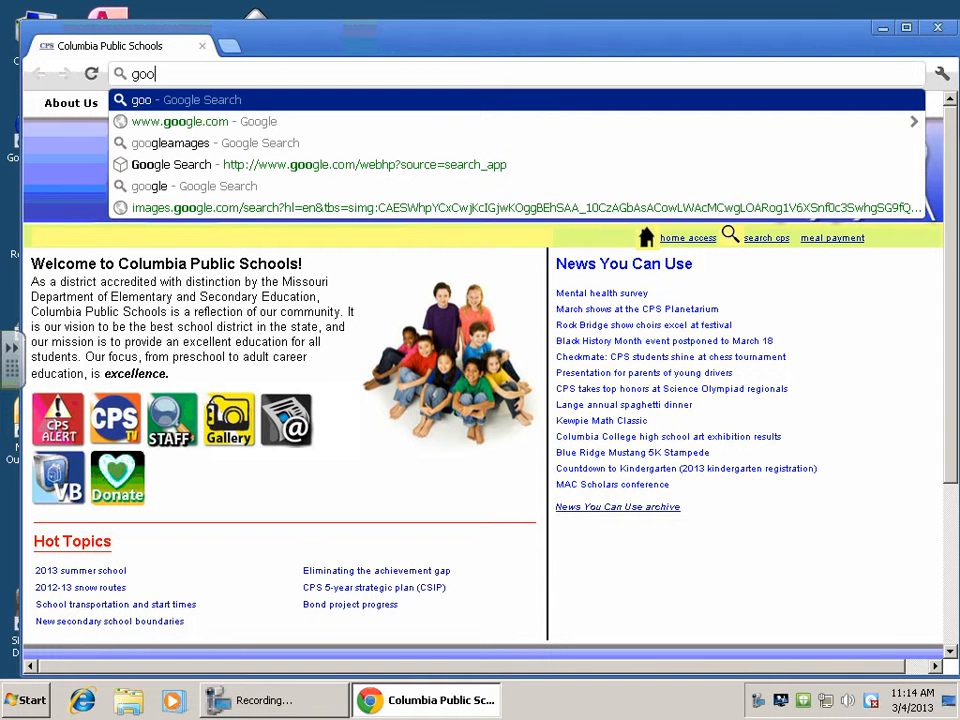
{"action": "type", "text": "gle"}
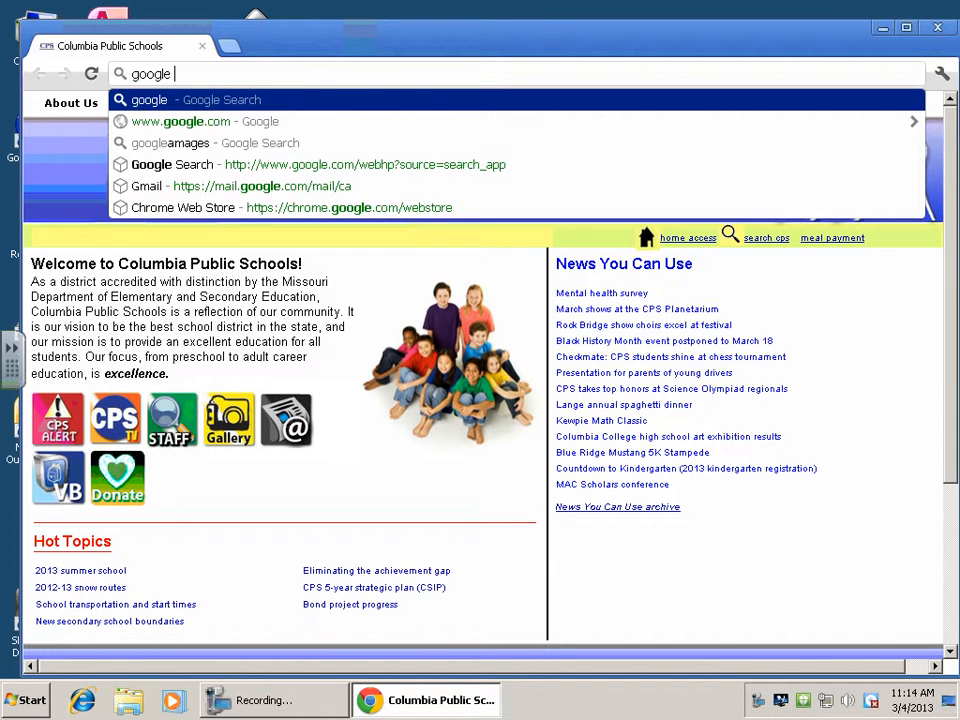
{"action": "type", "text": "a"}
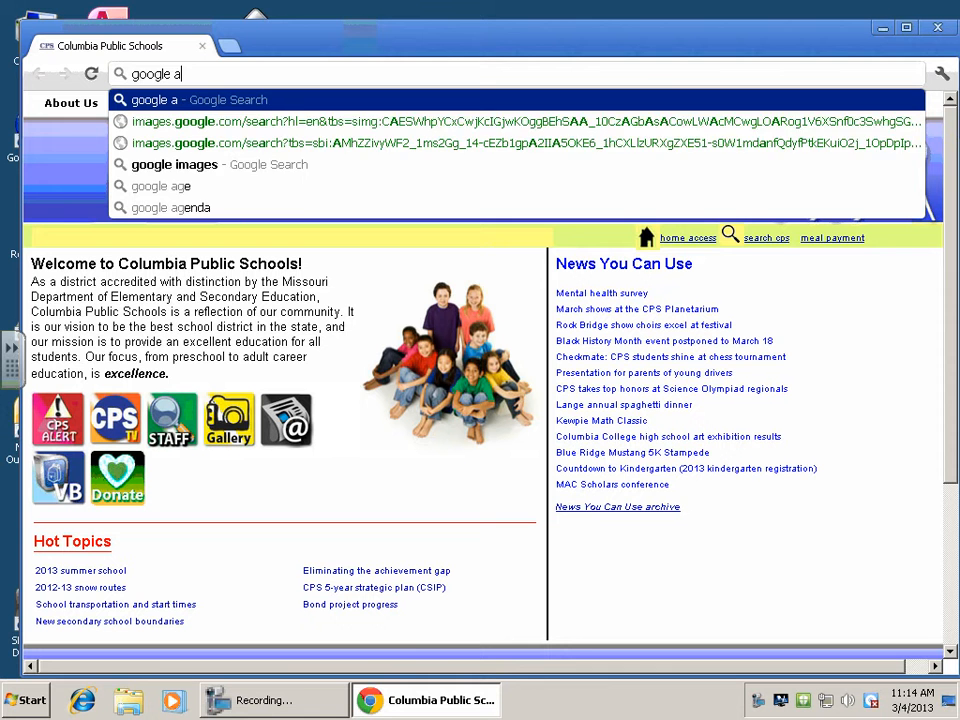
{"action": "type", "text": "i"}
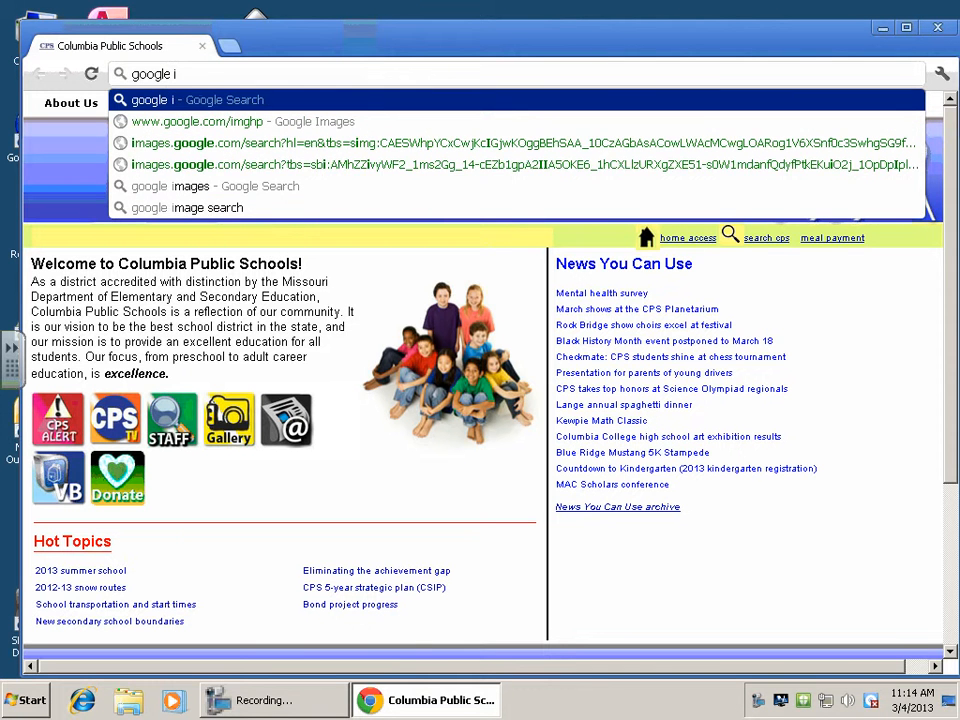
{"action": "type", "text": "mages"}
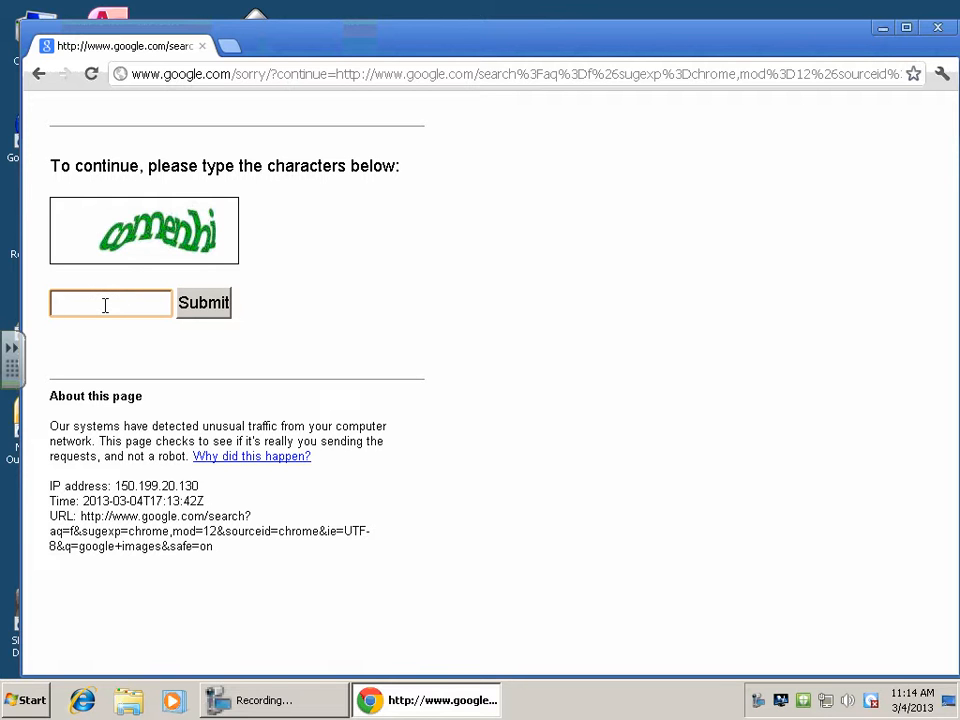
Enter and submit the verification characters to reach the 'google images' results
{"action": "left_click", "coordinate": [111, 303]}
{"action": "type", "text": "comenhi"}
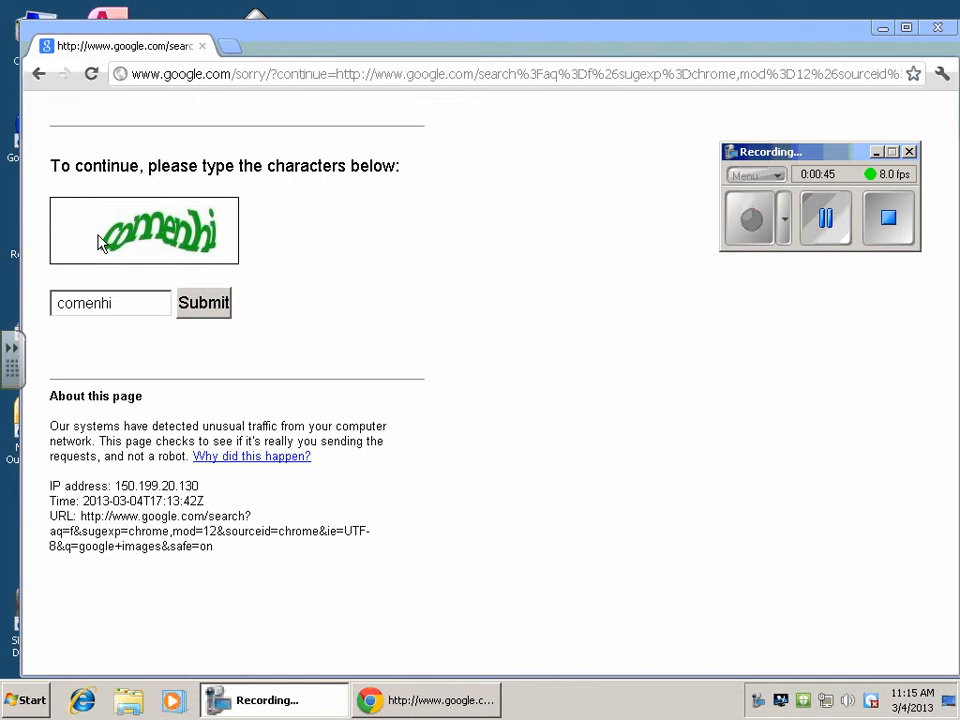
{"action": "left_click", "coordinate": [203, 303]}
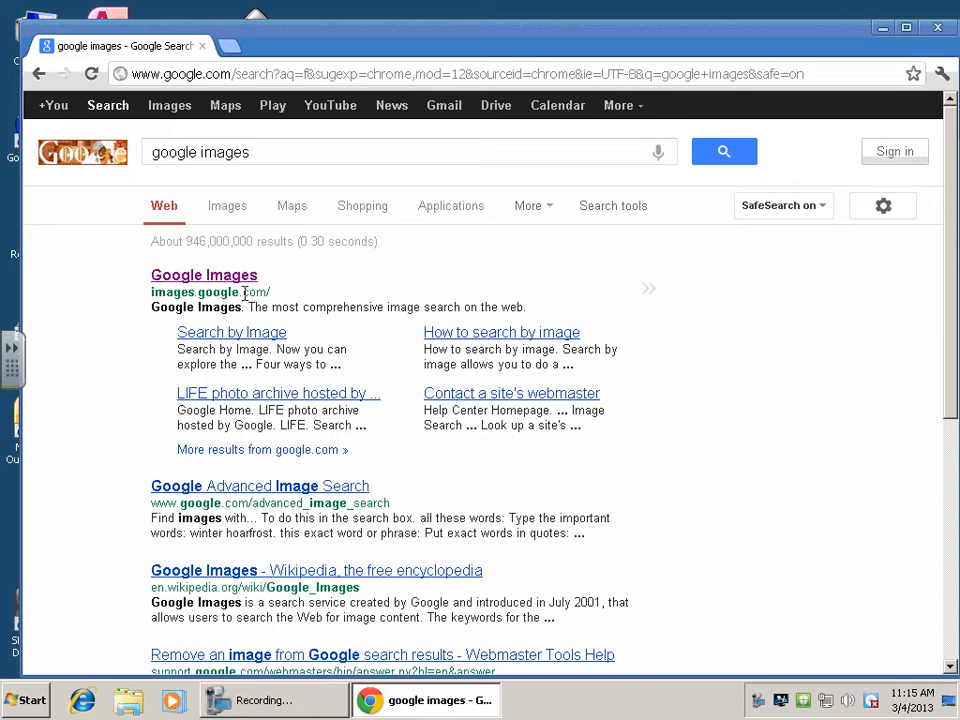
Upload five.jpg to Google Images search-by-image to identify the painting
{"action": "left_click", "coordinate": [203, 274]}
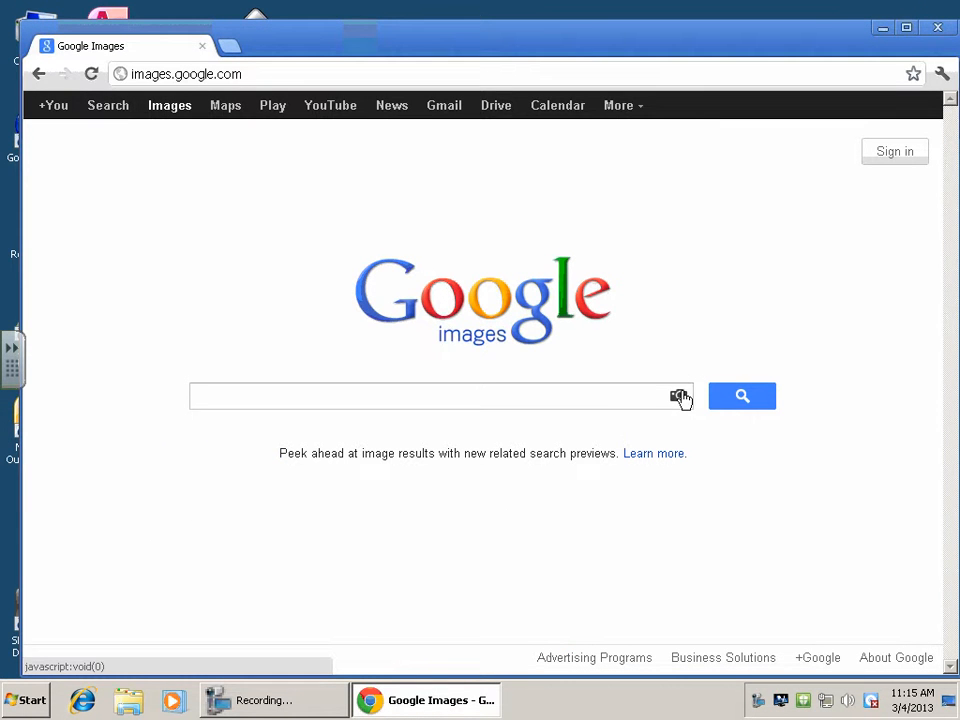
{"action": "left_click", "coordinate": [680, 396]}
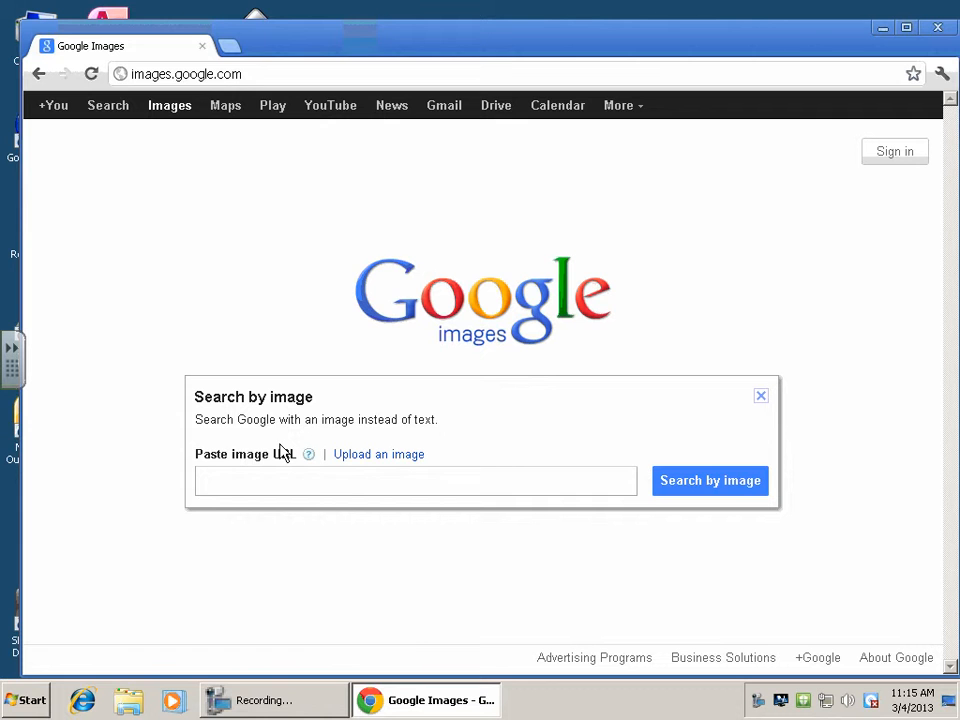
{"action": "left_click", "coordinate": [378, 454]}
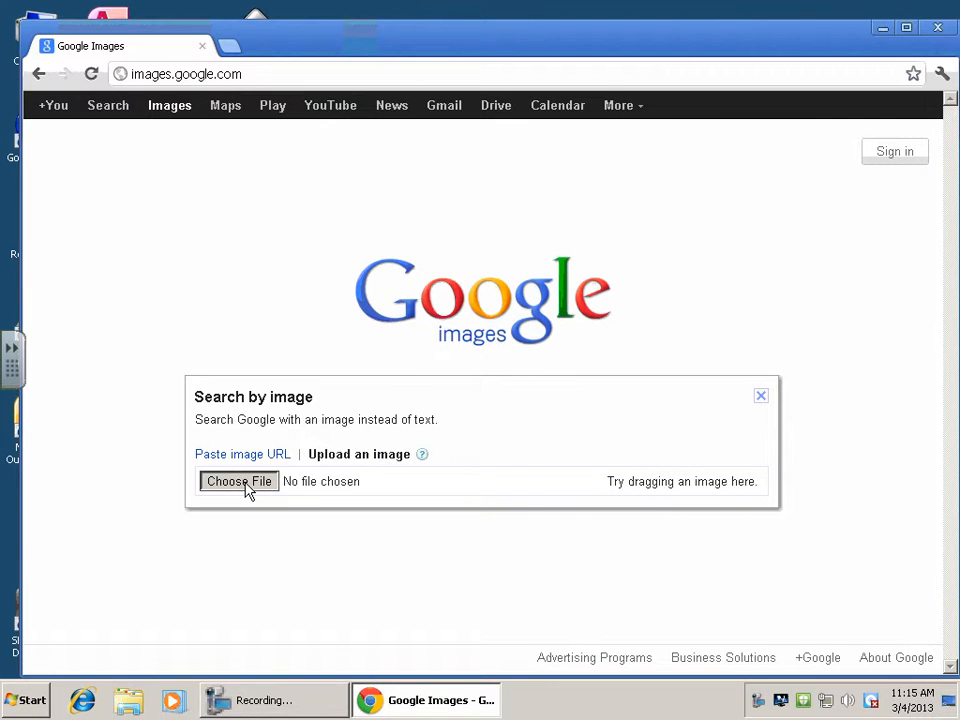
{"action": "left_click", "coordinate": [239, 481]}
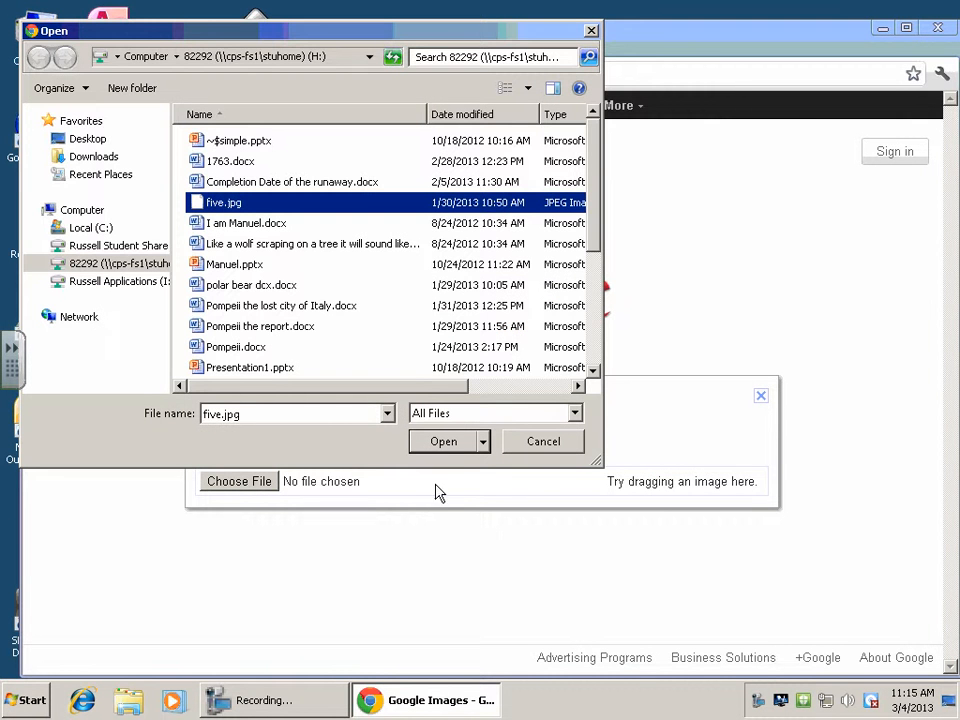
{"action": "left_click", "coordinate": [444, 441]}
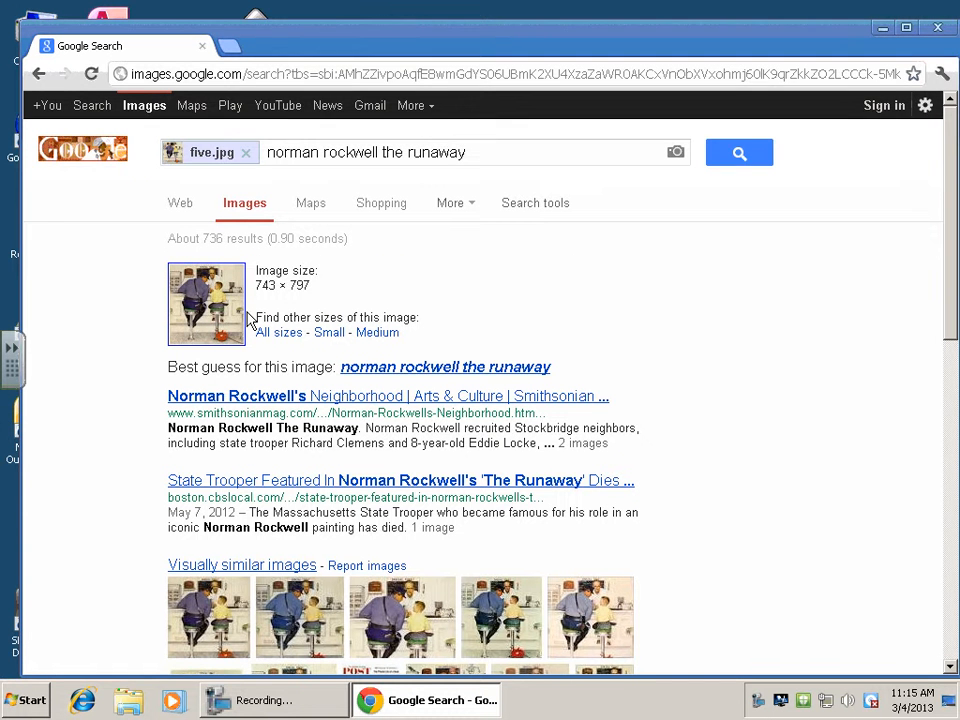
{"action": "mouse_move", "coordinate": [405, 313]}
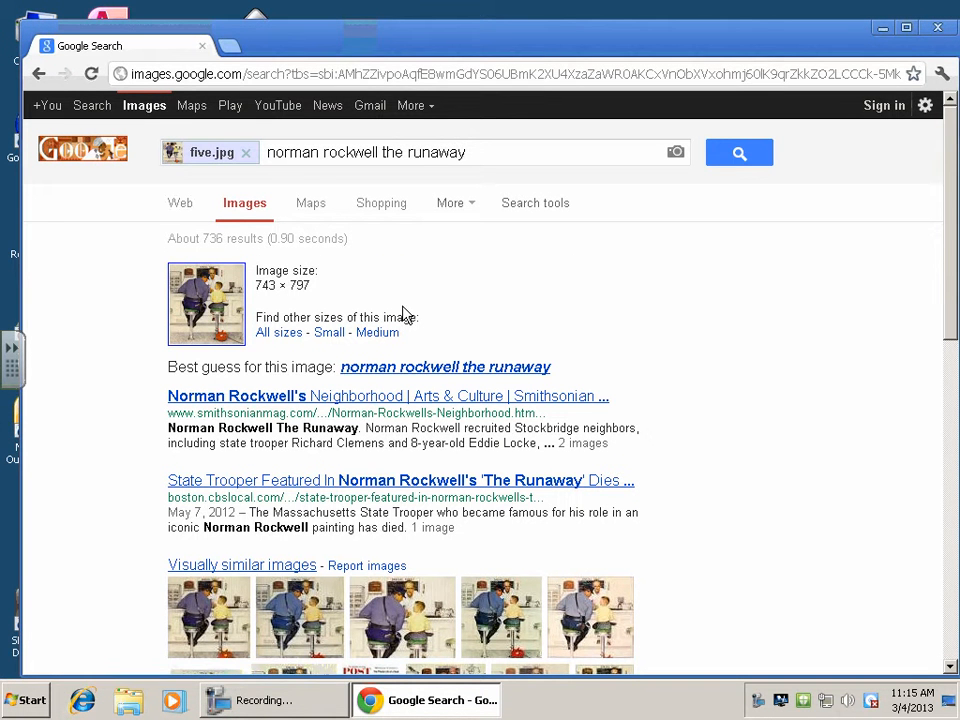
{"action": "mouse_move", "coordinate": [425, 470]}
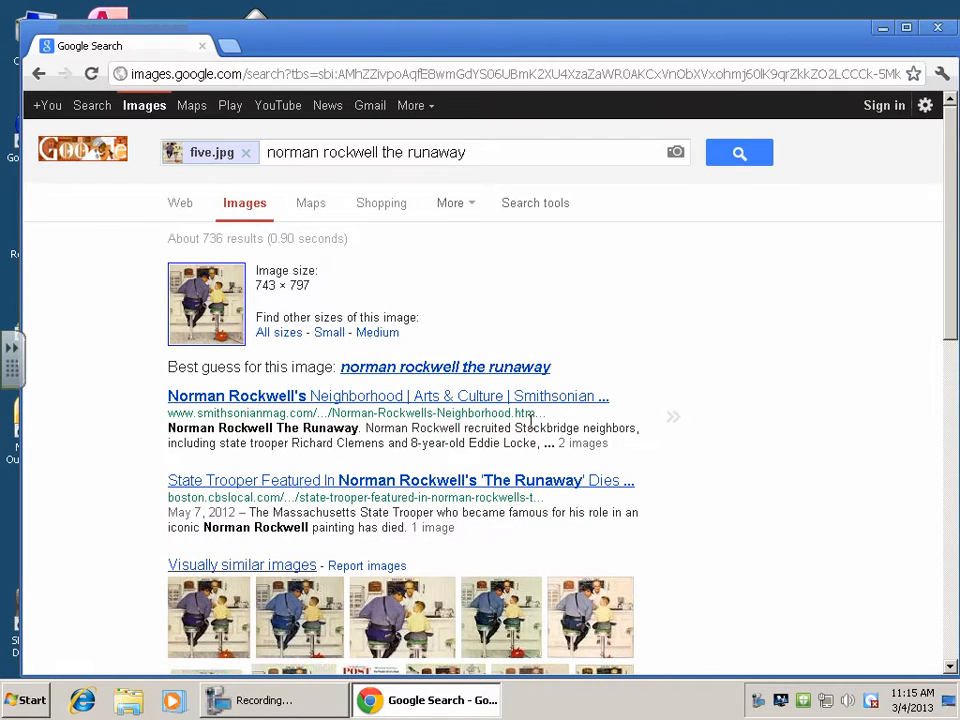
{"action": "mouse_move", "coordinate": [454, 405]}
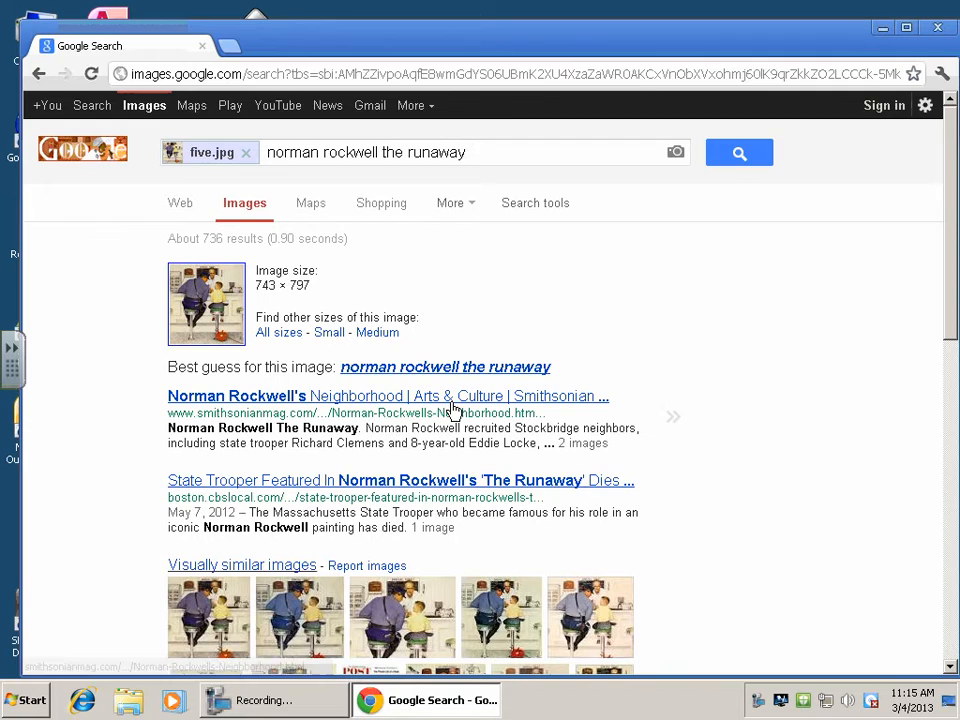
{"action": "mouse_move", "coordinate": [525, 490]}
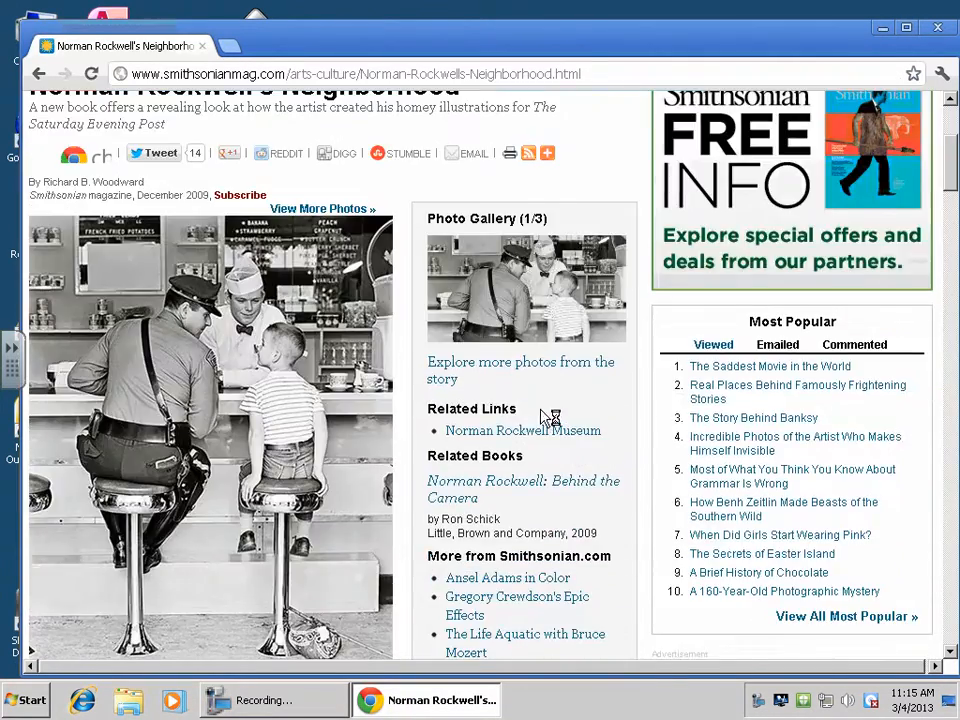
Scroll through the Norman Rockwell's Neighborhood article and back to the top
{"action": "scroll", "scroll_direction": "up", "scroll_amount": 3}
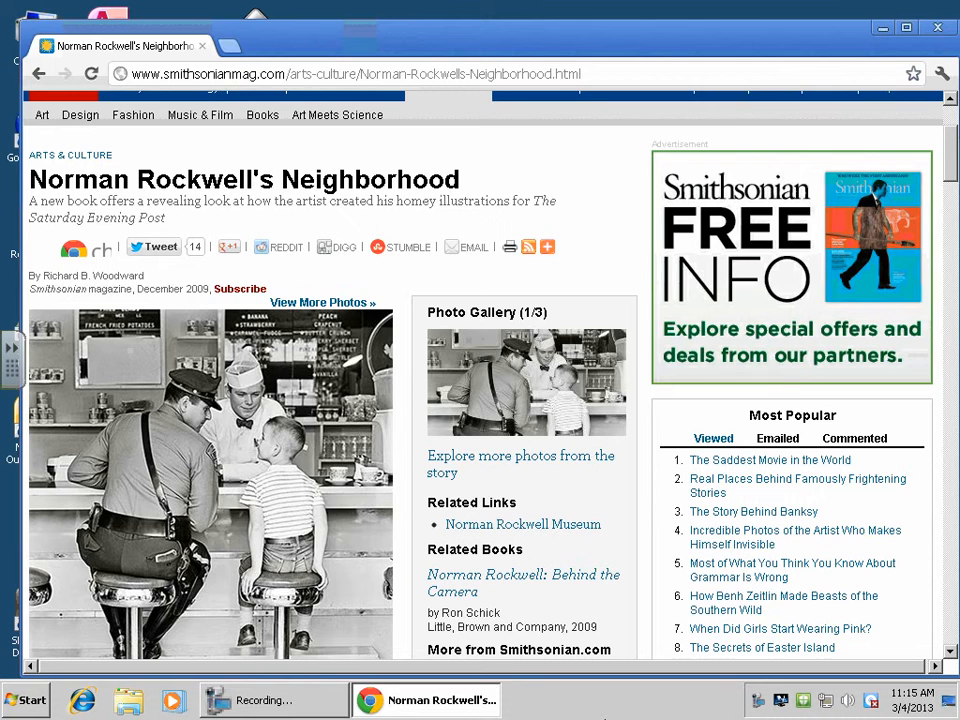
{"action": "scroll", "scroll_direction": "down", "scroll_amount": 3}
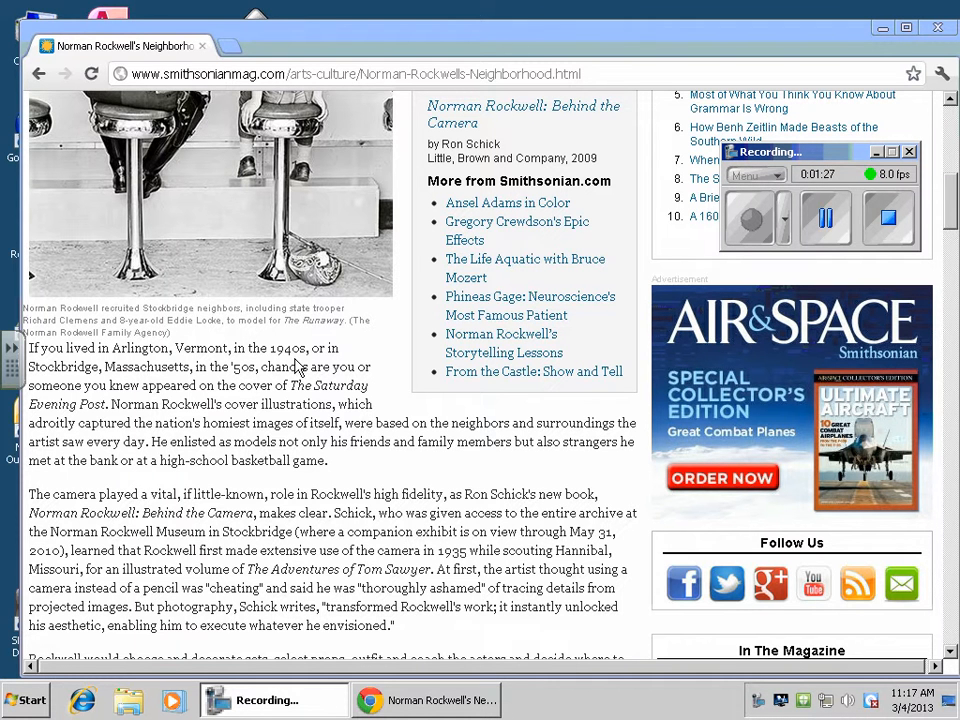
{"action": "mouse_move", "coordinate": [247, 307]}
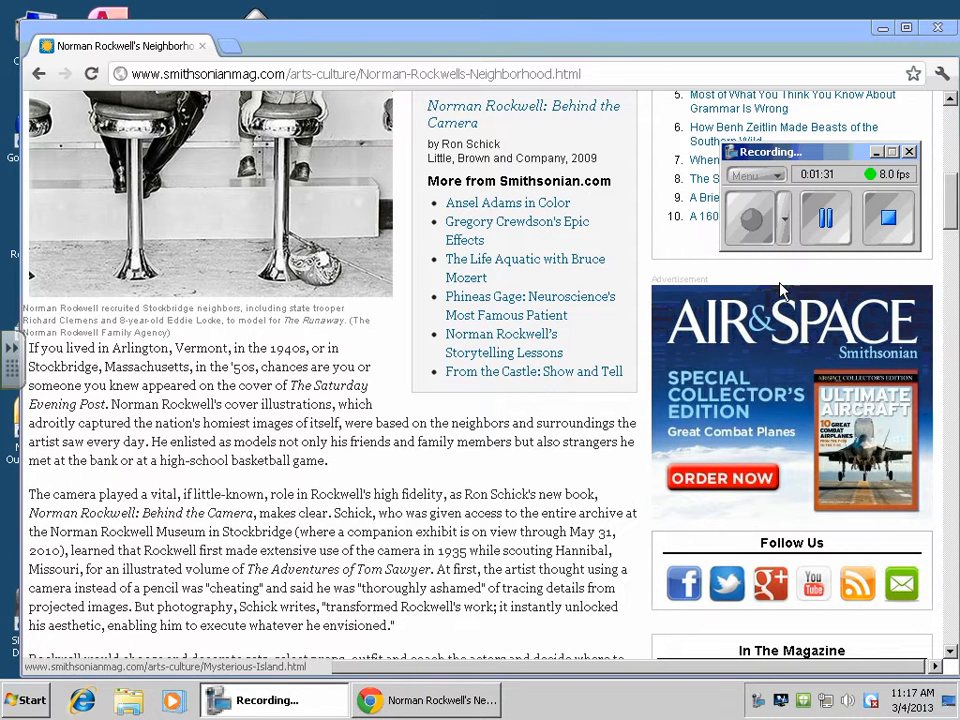
{"action": "scroll", "scroll_direction": "up", "scroll_amount": 3}
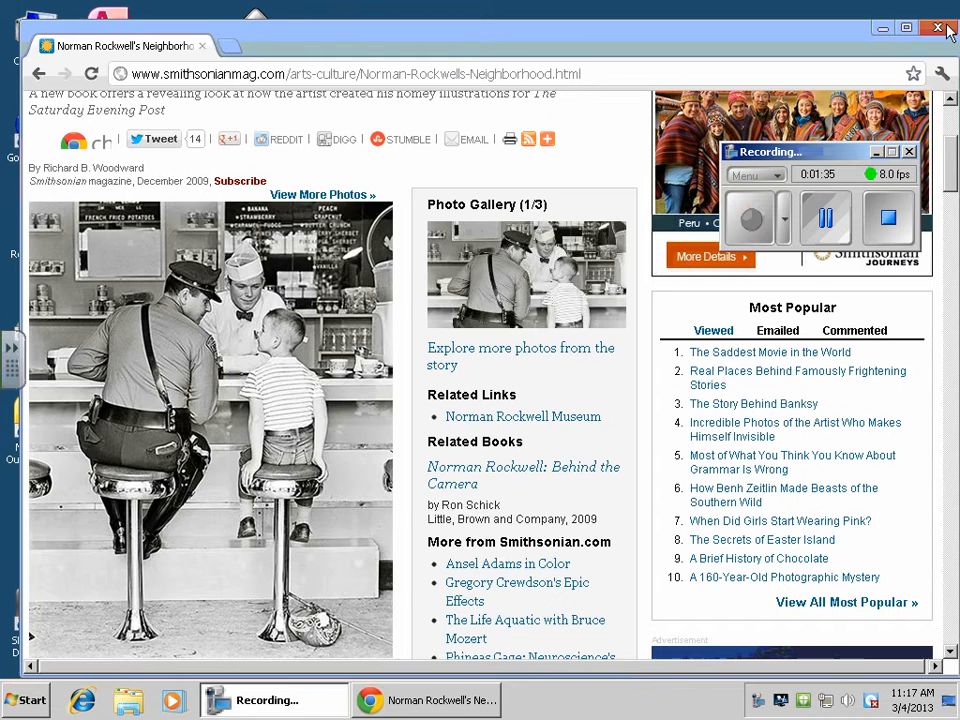
Close Chrome, launch Google Earth from the desktop, and dismiss the Start-Up Tip
{"action": "left_click", "coordinate": [939, 28]}
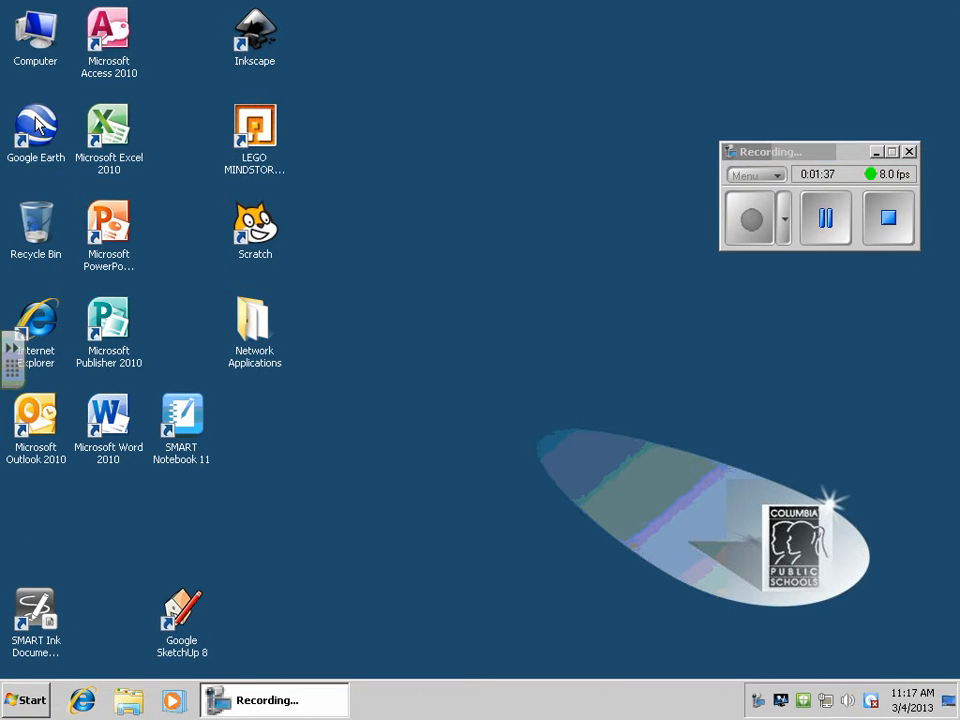
{"action": "double_click", "coordinate": [35, 127]}
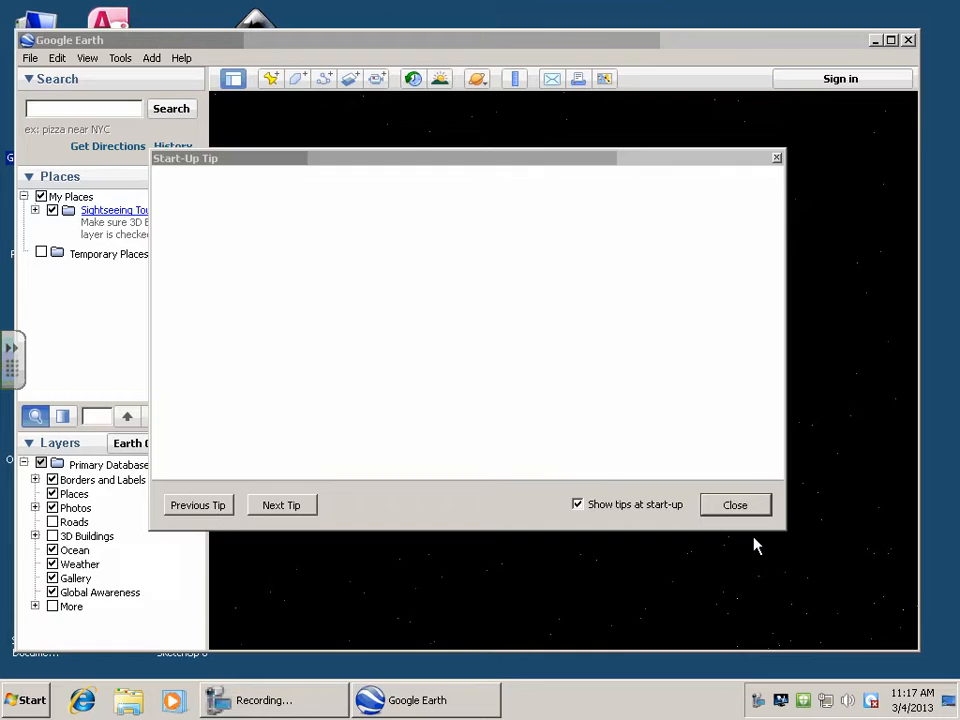
{"action": "left_click", "coordinate": [735, 504]}
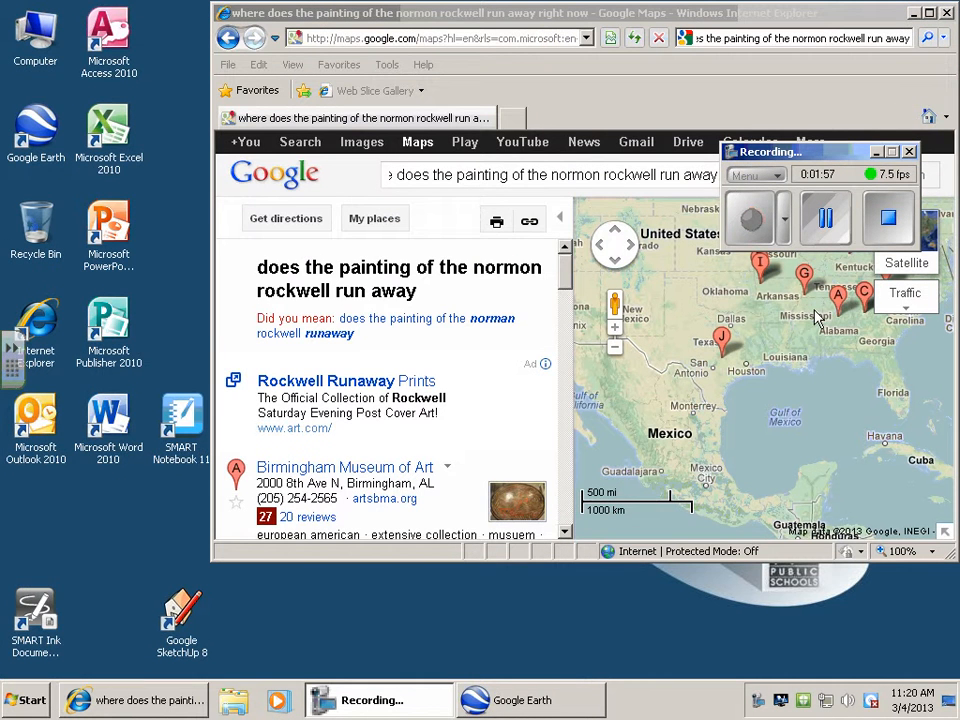
{"action": "mouse_move", "coordinate": [725, 180]}
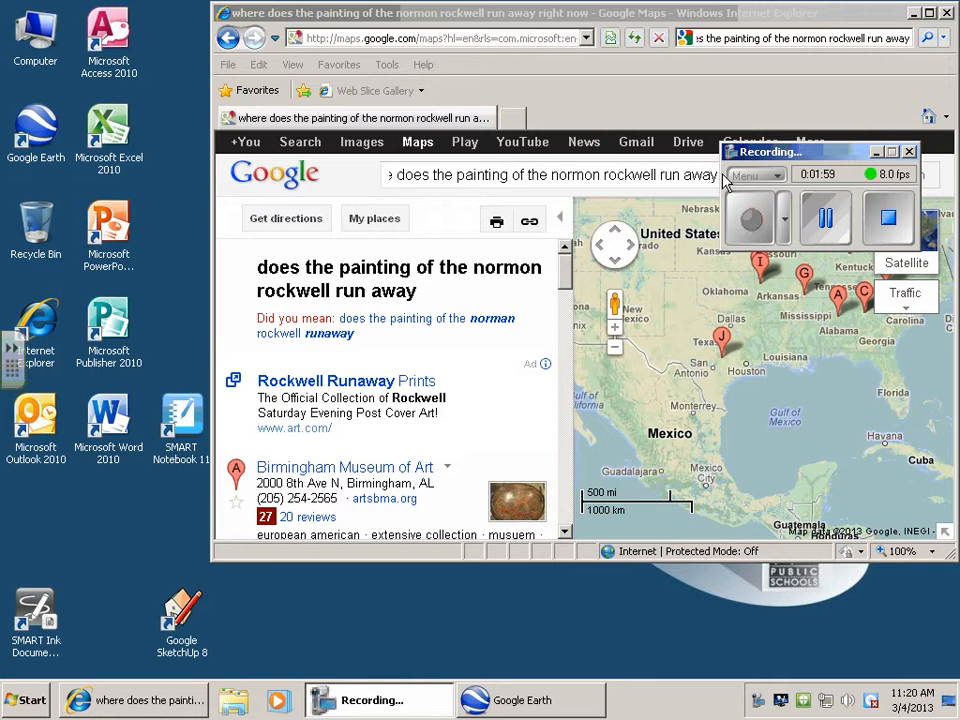
{"action": "mouse_move", "coordinate": [782, 280]}
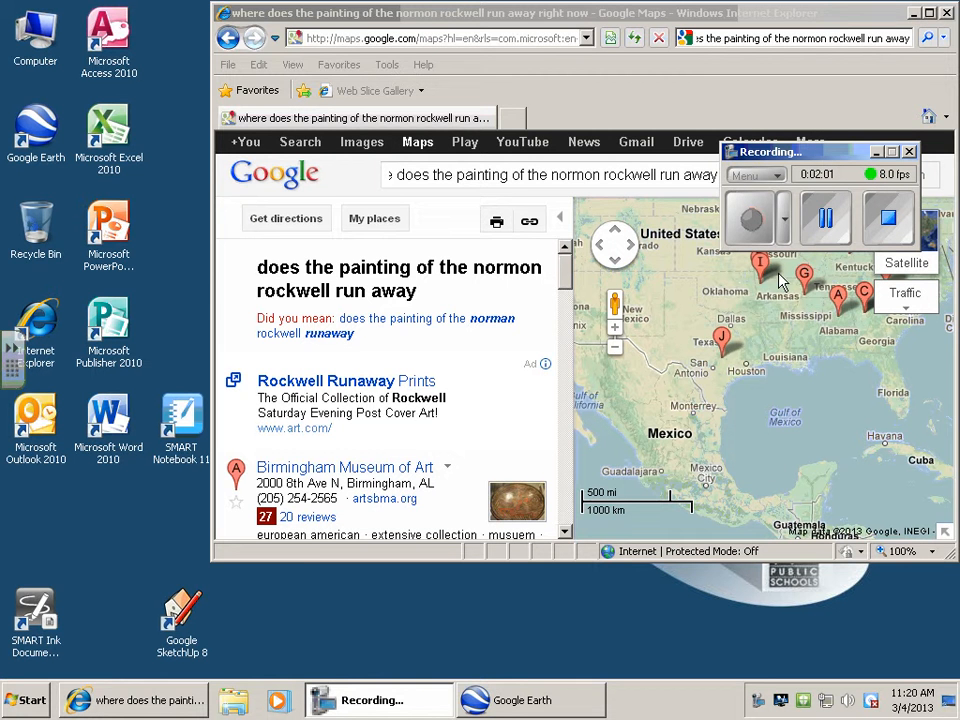
Close the Internet Explorer window listing Birmingham Museum of Art results
{"action": "left_click", "coordinate": [946, 12]}
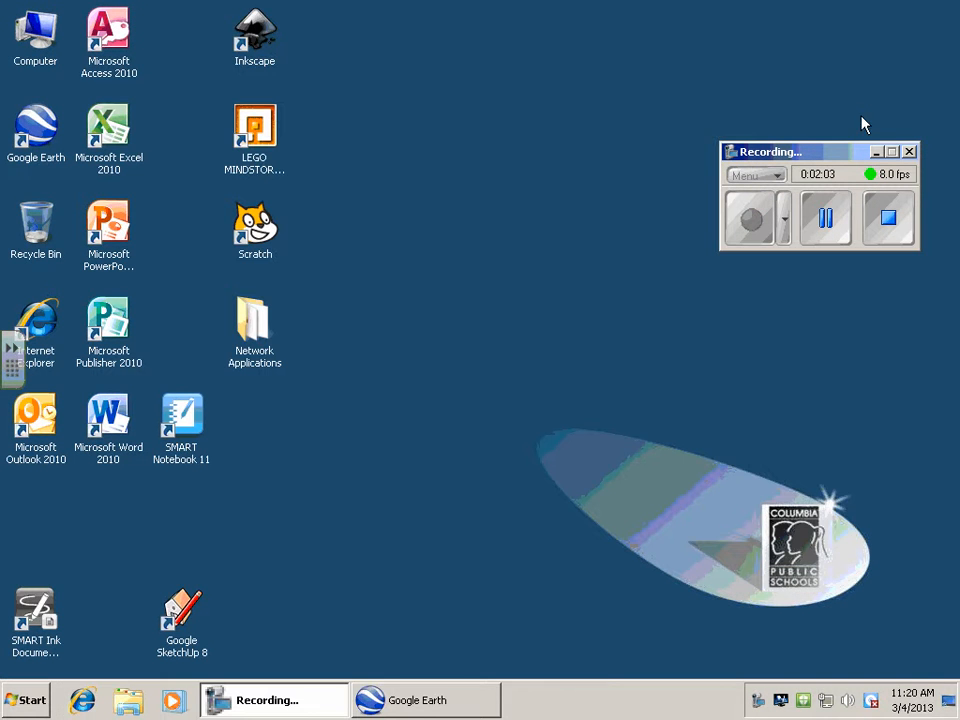
Bring Google Earth to the front and fly to Alabama
{"action": "left_click", "coordinate": [422, 699]}
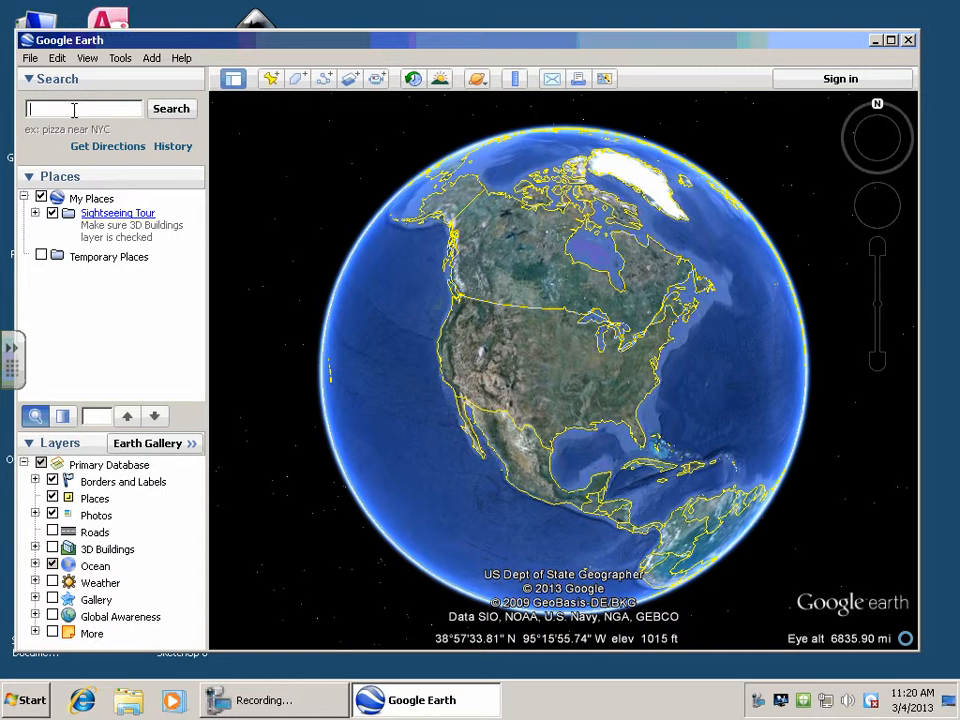
{"action": "type", "text": "a"}
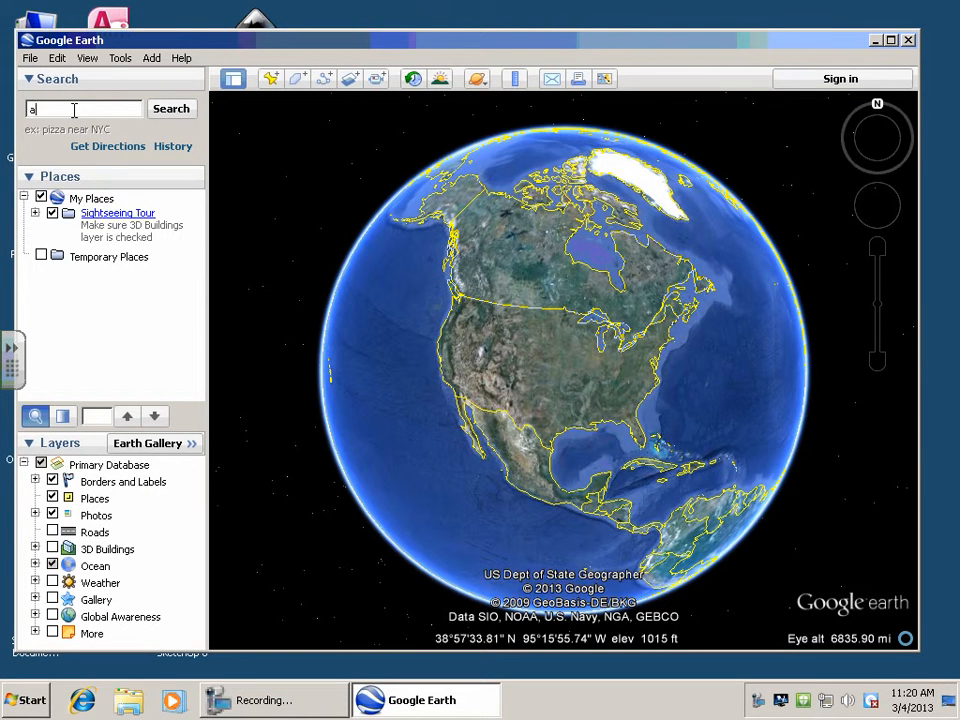
{"action": "type", "text": "kla"}
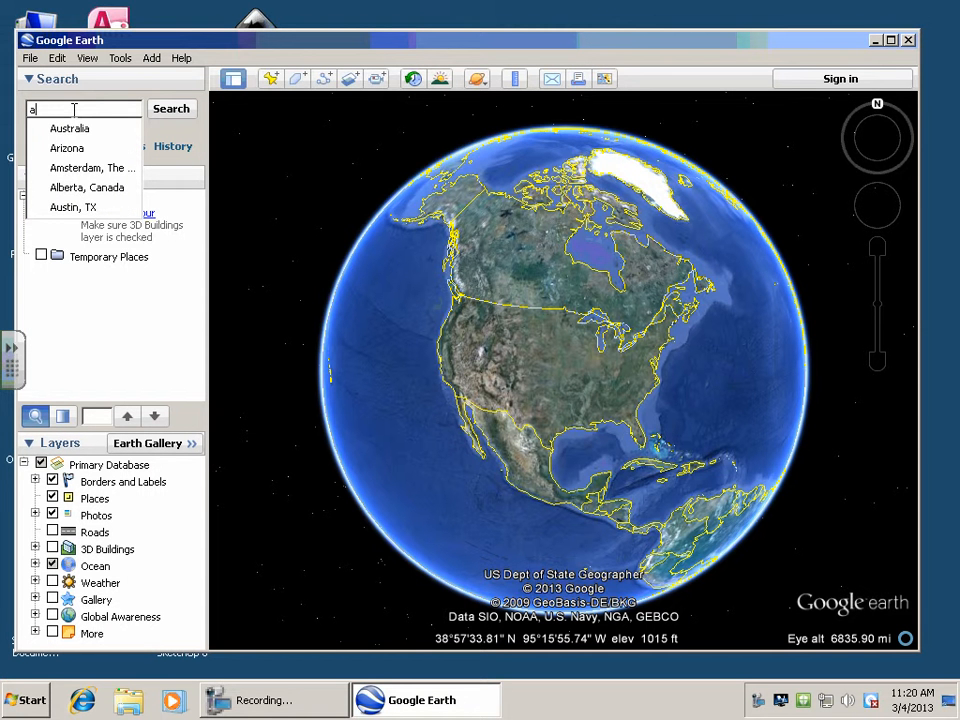
{"action": "type", "text": "labama"}
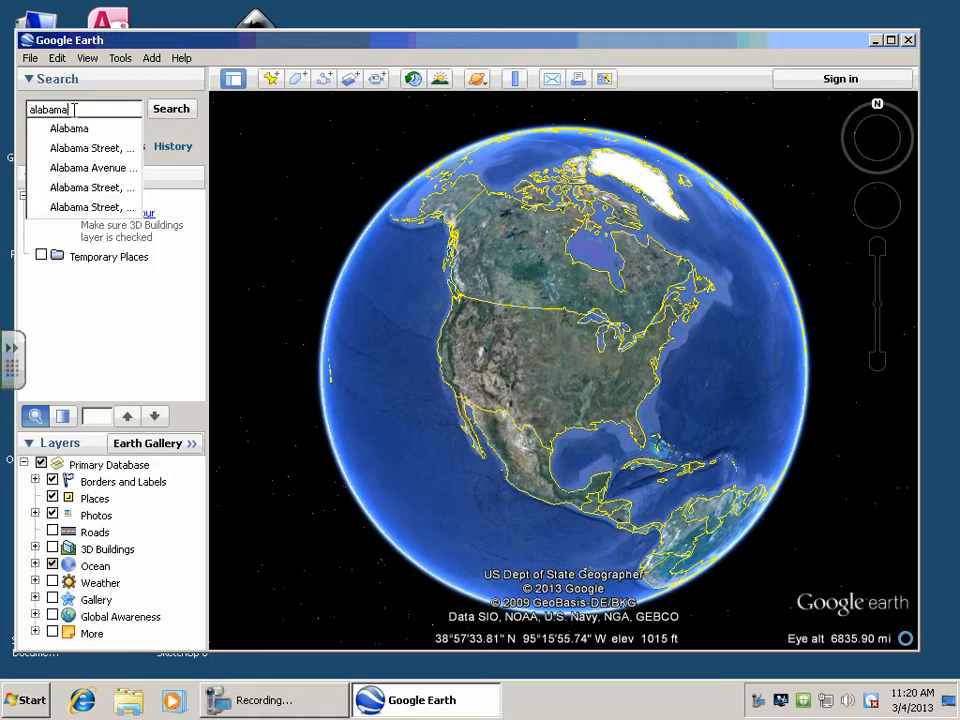
{"action": "left_click", "coordinate": [171, 108]}
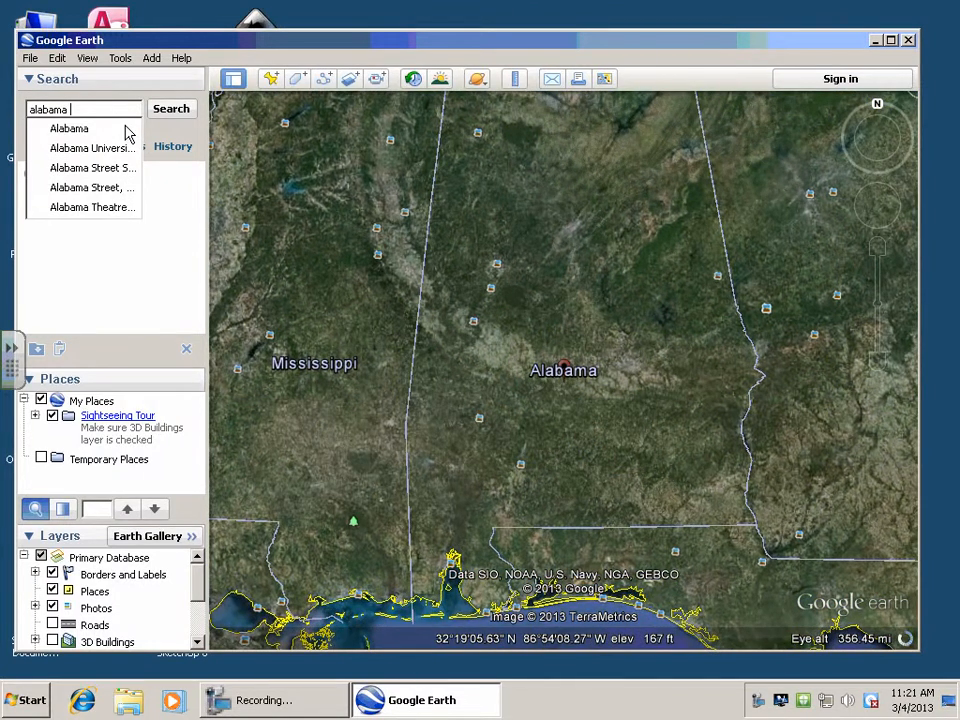
Search Alabama for 'the run away', getting Runaway Dr, Shelby
{"action": "type", "text": "thr"}
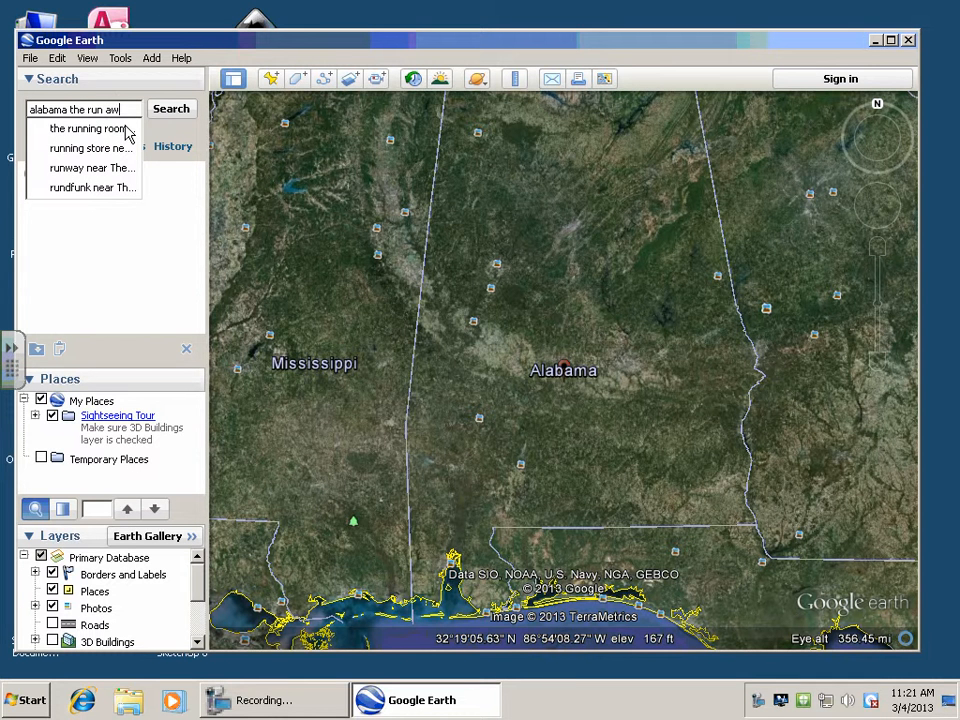
{"action": "type", "text": "ay"}
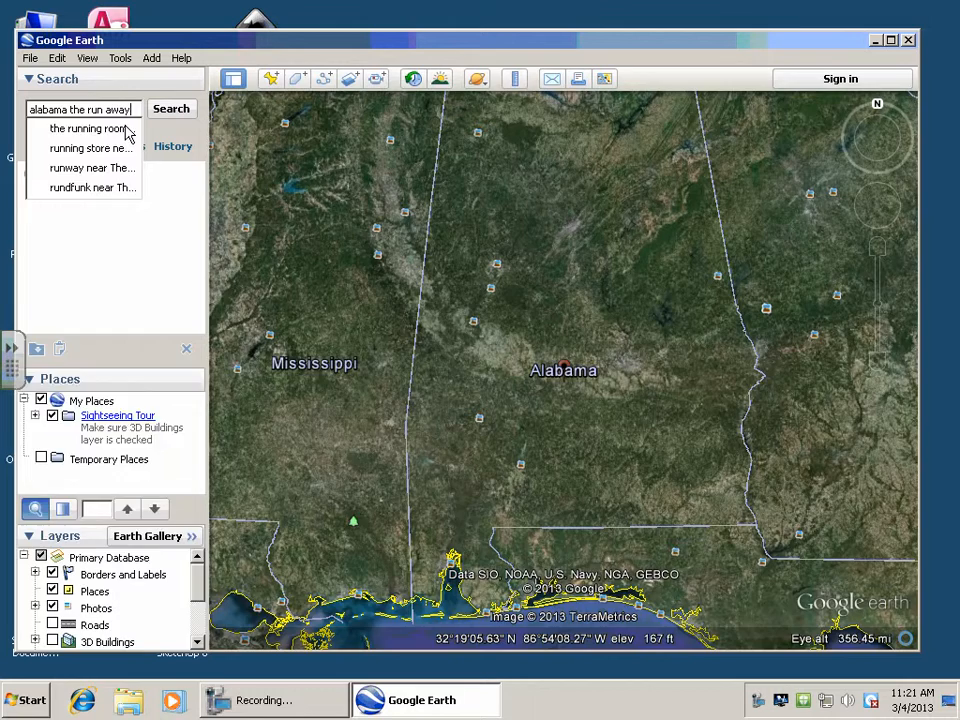
{"action": "left_click", "coordinate": [171, 108]}
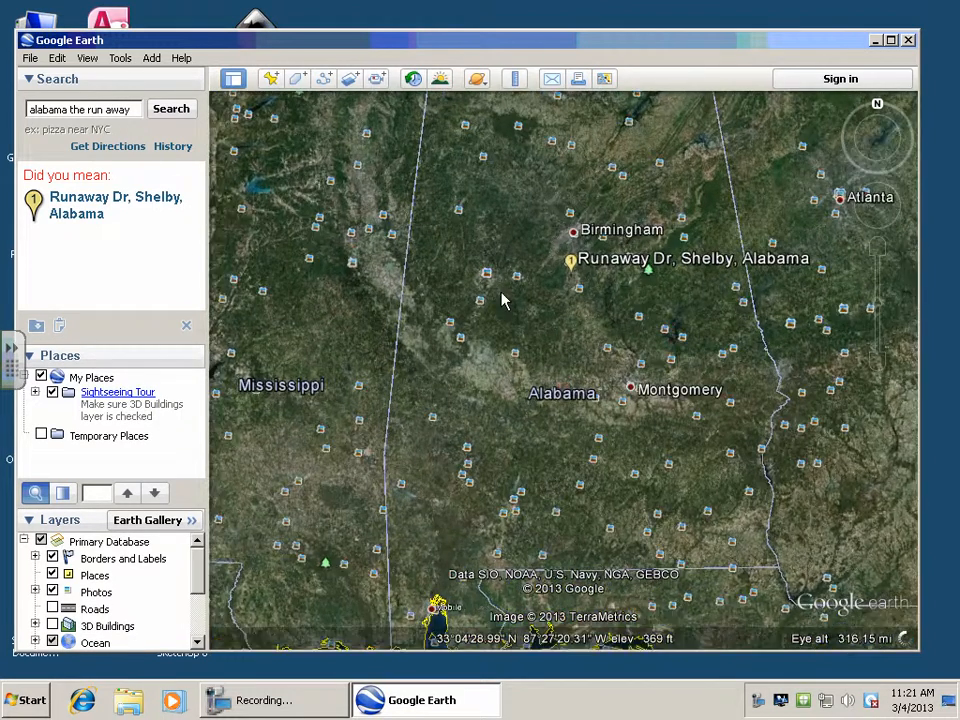
Zoom in on Runaway Dr, then search 'alabama the normon rockwell'
{"action": "scroll", "scroll_direction": "up", "scroll_amount": 3}
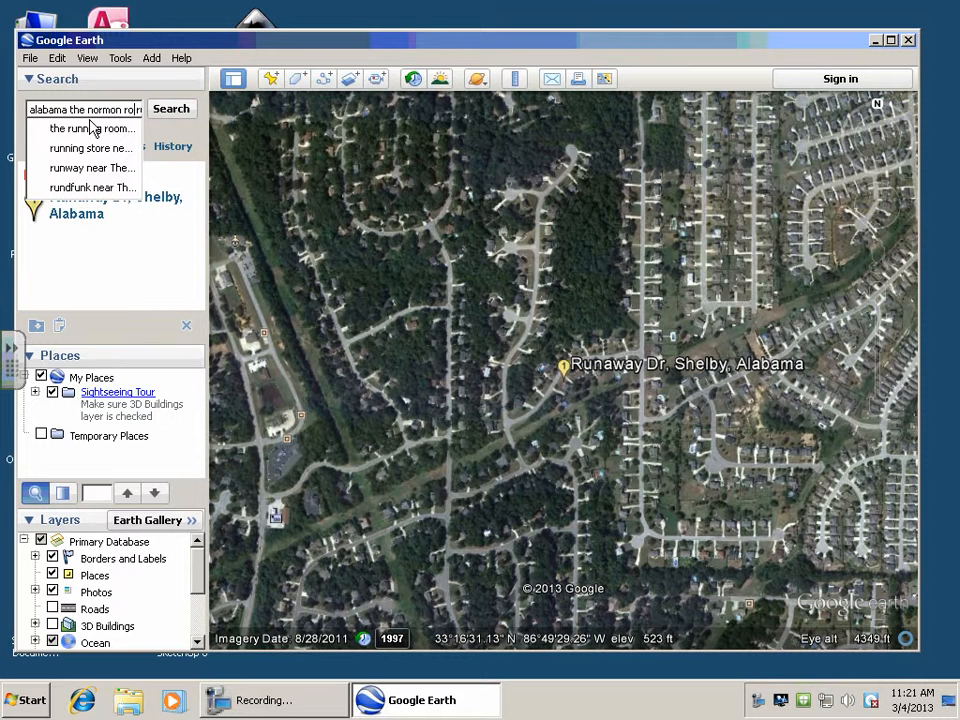
{"action": "type", "text": "rockwell"}
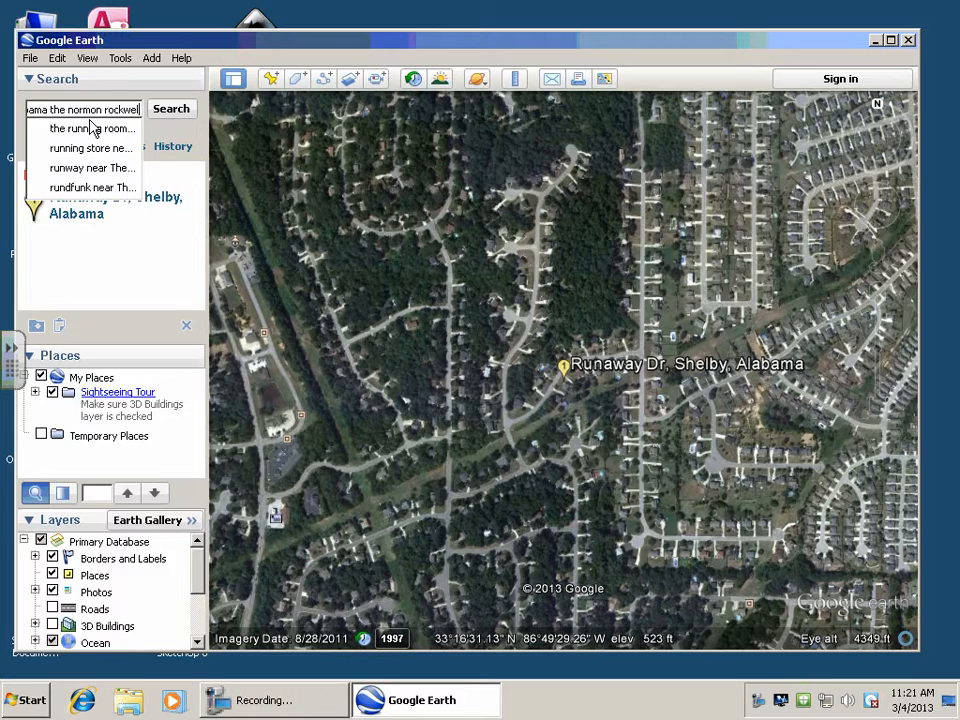
{"action": "left_click", "coordinate": [171, 109]}
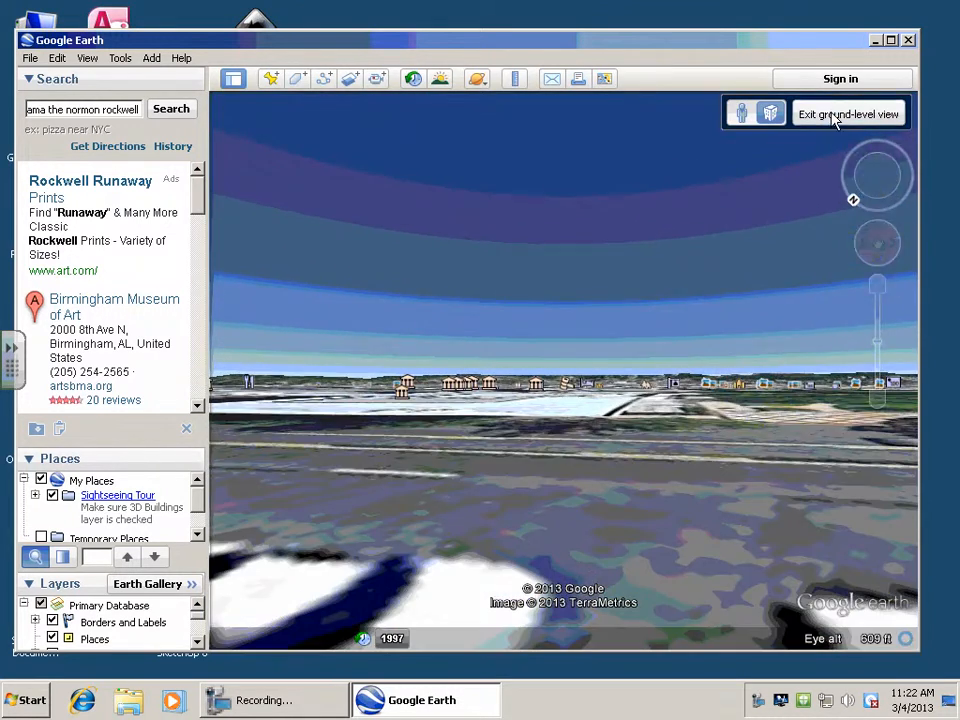
Exit ground-level view, view Birmingham Museum of Art in Street View, then exit
{"action": "left_click", "coordinate": [848, 113]}
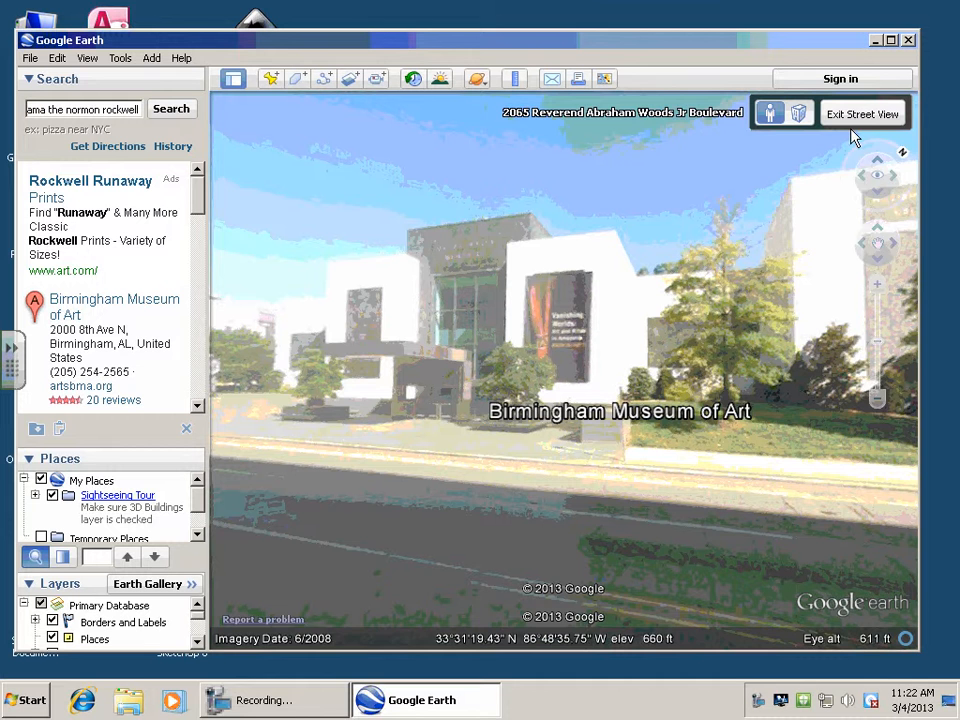
{"action": "left_click", "coordinate": [273, 699]}
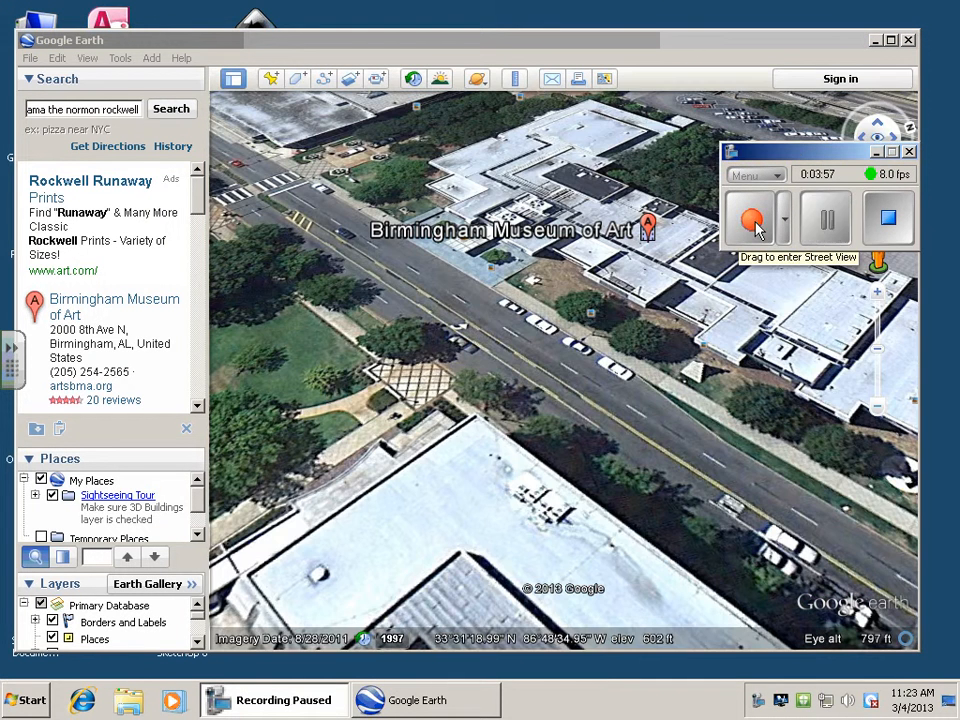
{"action": "left_click", "coordinate": [752, 218]}
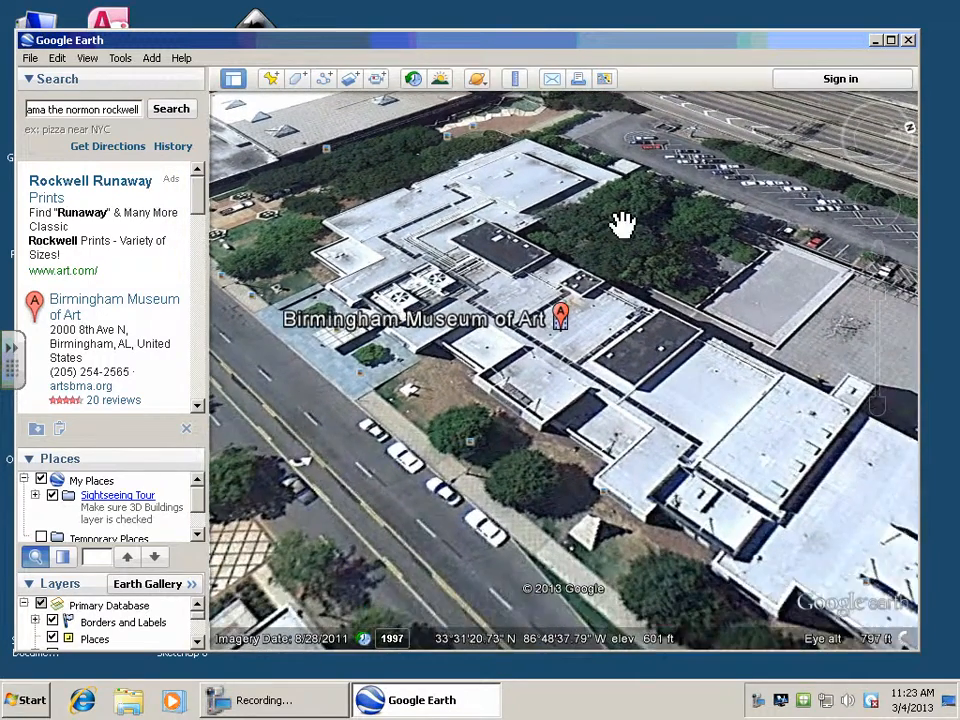
{"action": "left_click_drag", "start_coordinate": [620, 220], "coordinate": [637, 442]}
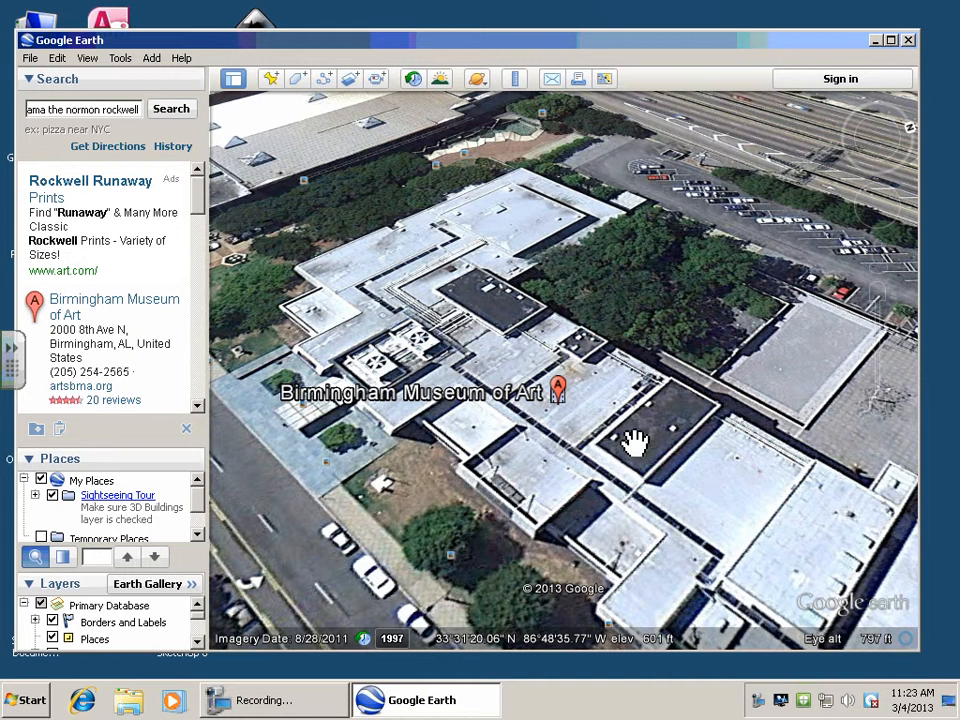